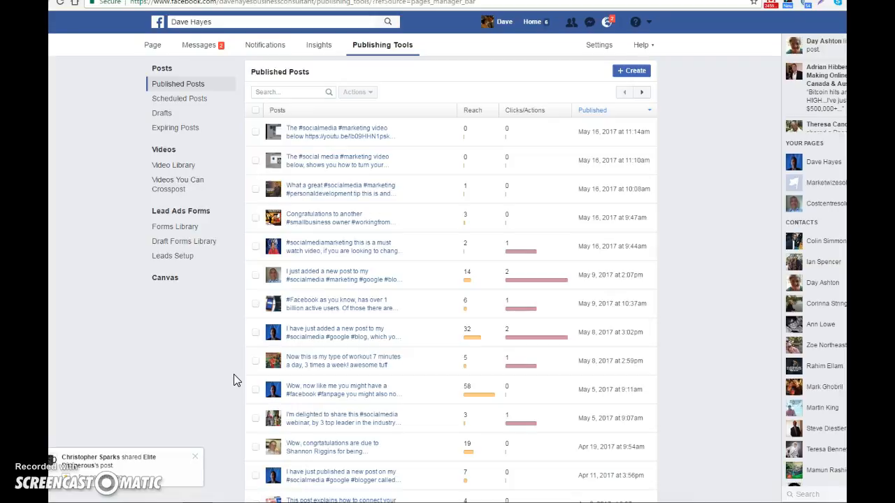
pyautogui.moveTo(138, 175)
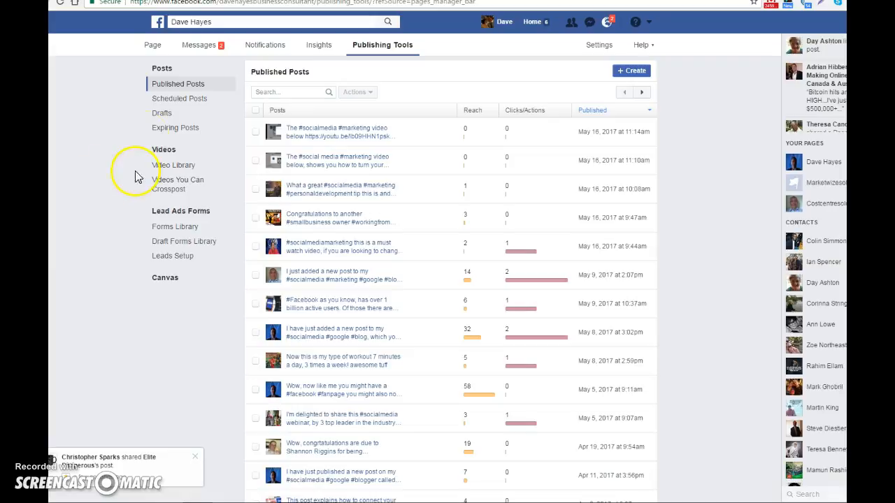
pyautogui.moveTo(280, 56)
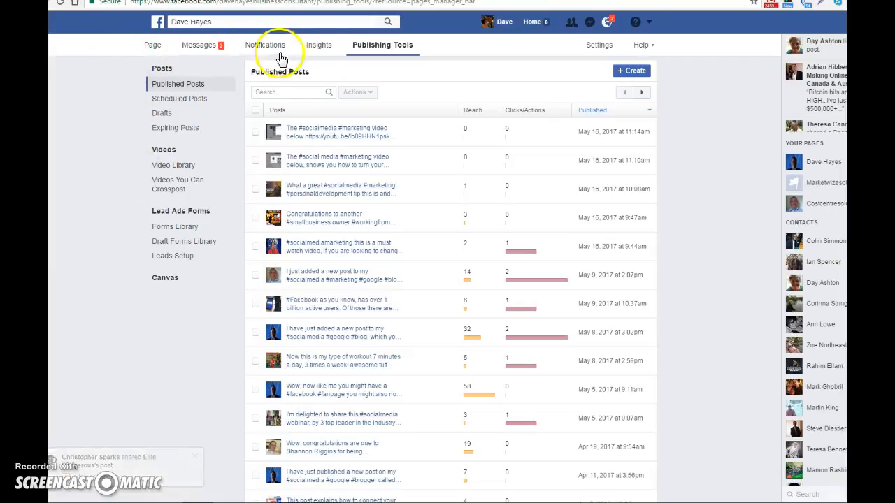
pyautogui.moveTo(418, 62)
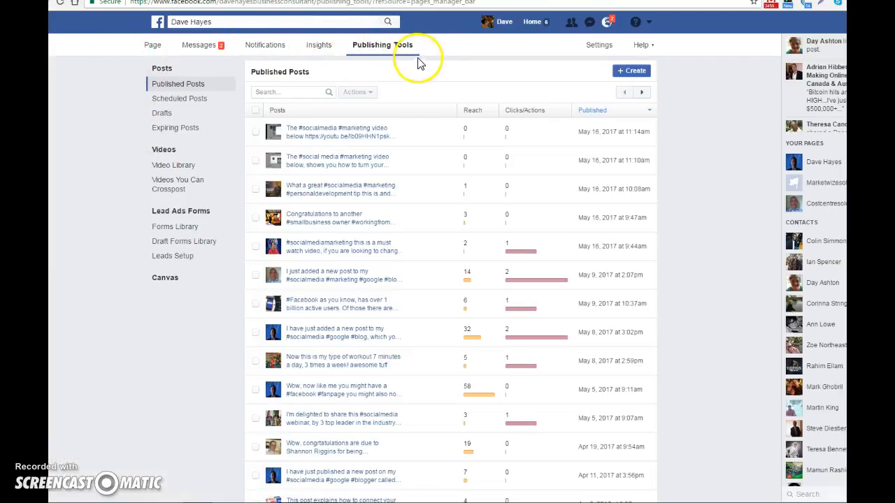
pyautogui.moveTo(162, 74)
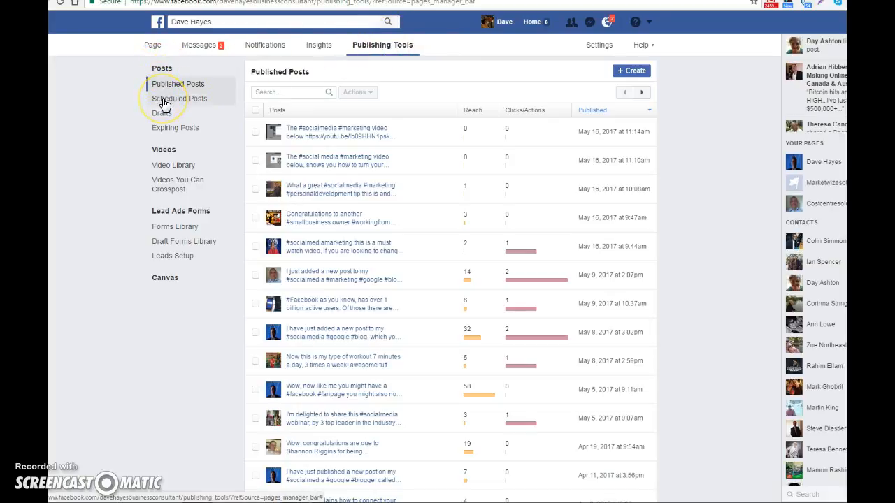
# Open Scheduled Posts under Posts, confirming no posts are scheduled yet.
pyautogui.click(178, 98)
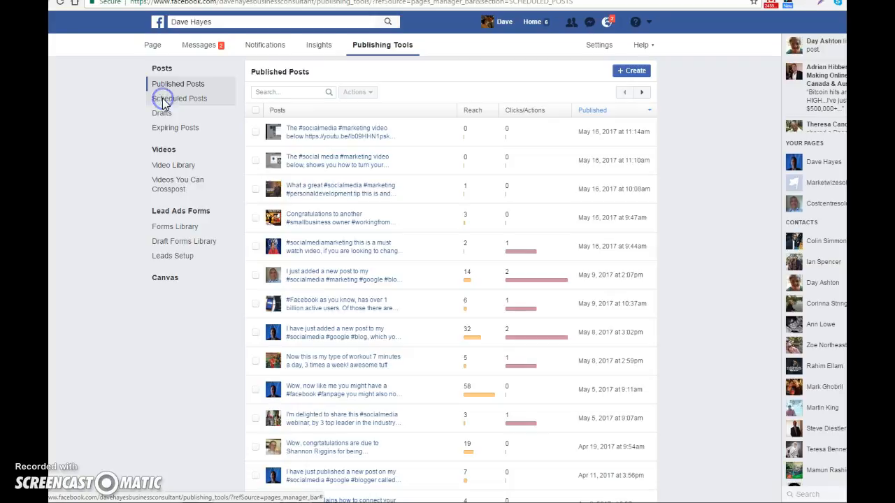
pyautogui.click(179, 98)
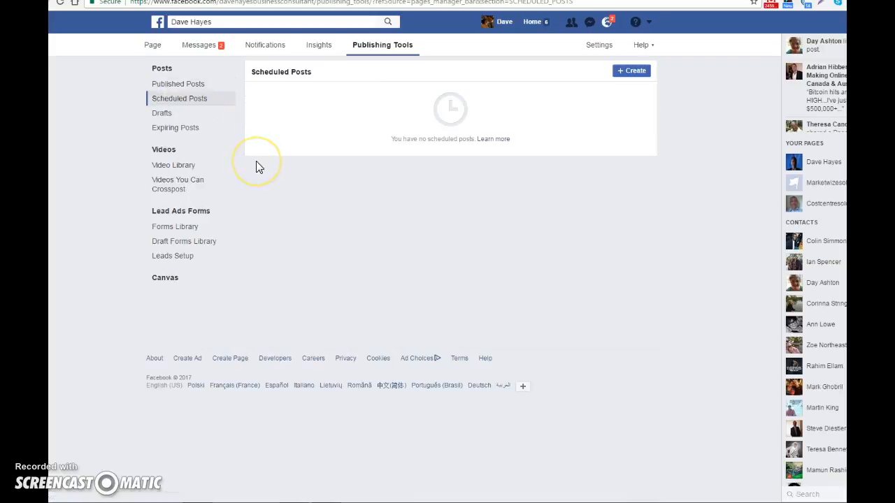
pyautogui.moveTo(290, 152)
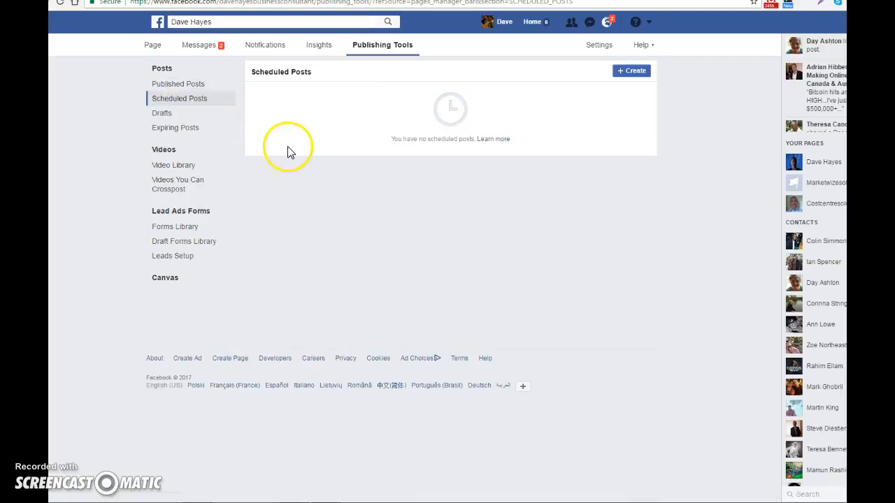
pyautogui.moveTo(412, 149)
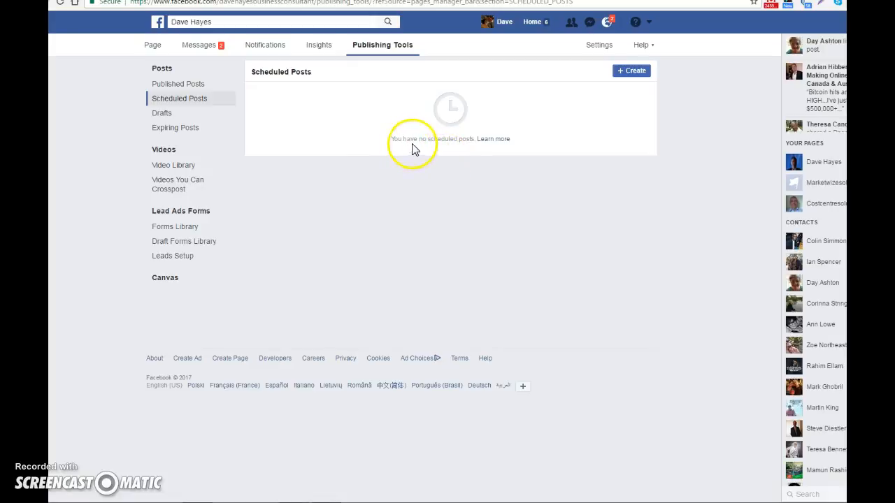
pyautogui.moveTo(483, 147)
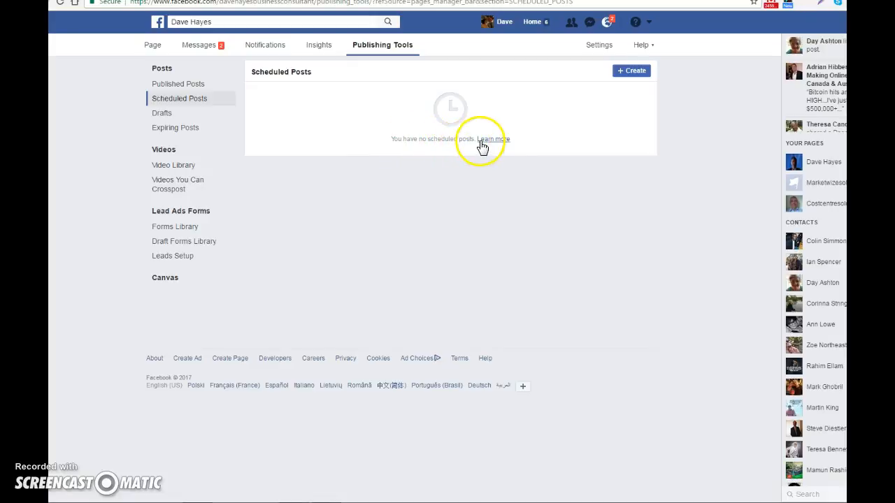
pyautogui.moveTo(278, 163)
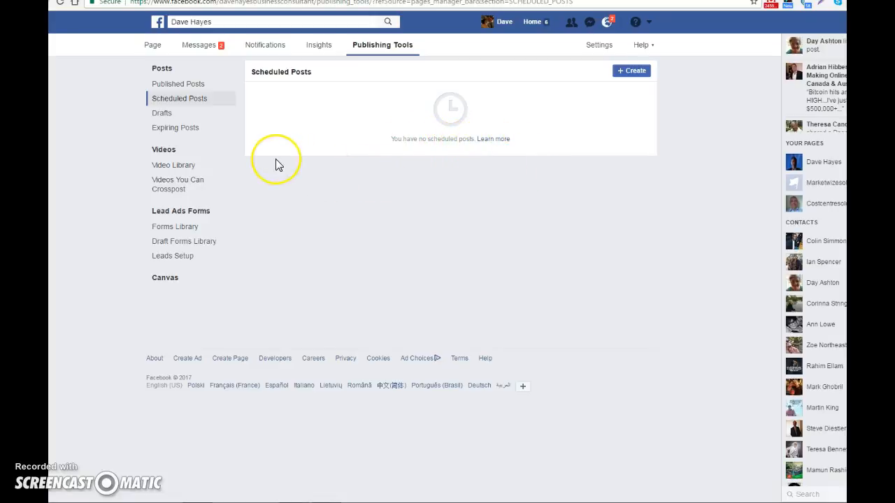
pyautogui.moveTo(358, 161)
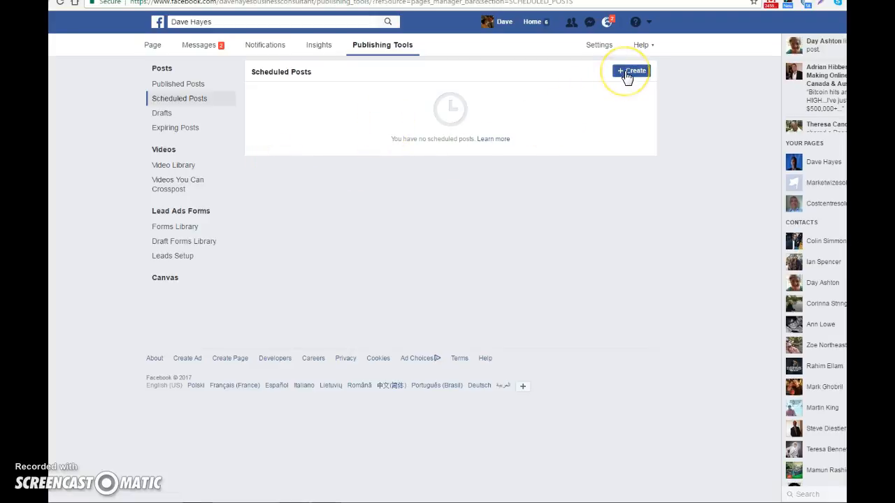
# Create a new page post and place the cursor in its empty Write something box.
pyautogui.click(631, 70)
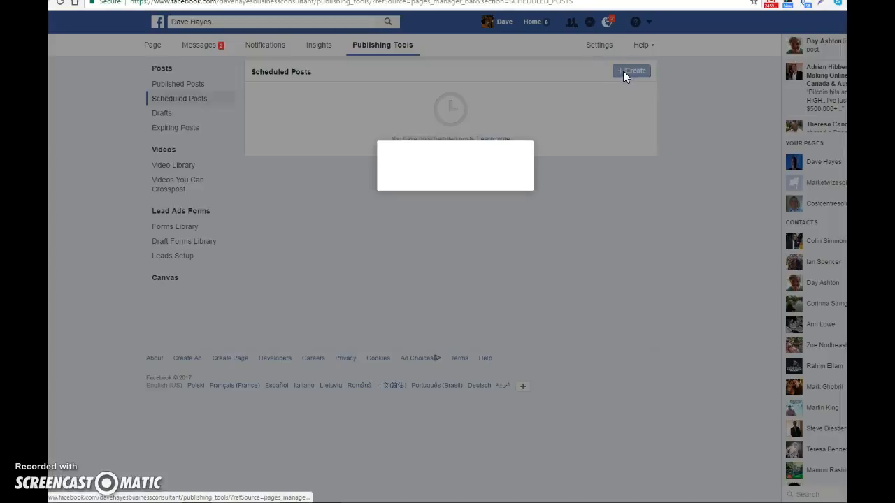
pyautogui.click(631, 70)
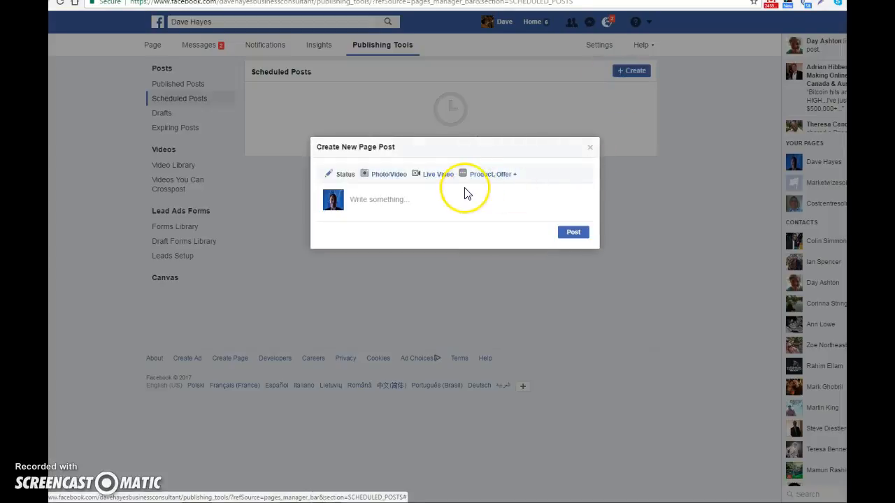
pyautogui.click(377, 199)
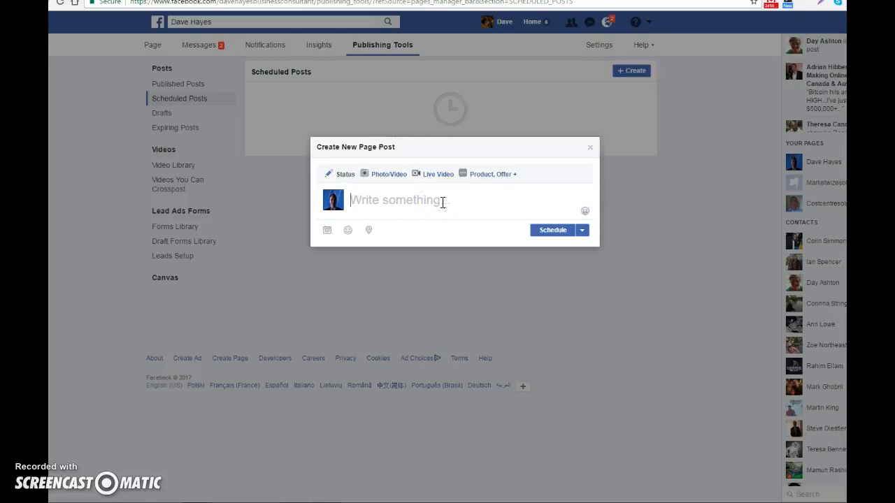
pyautogui.moveTo(552, 234)
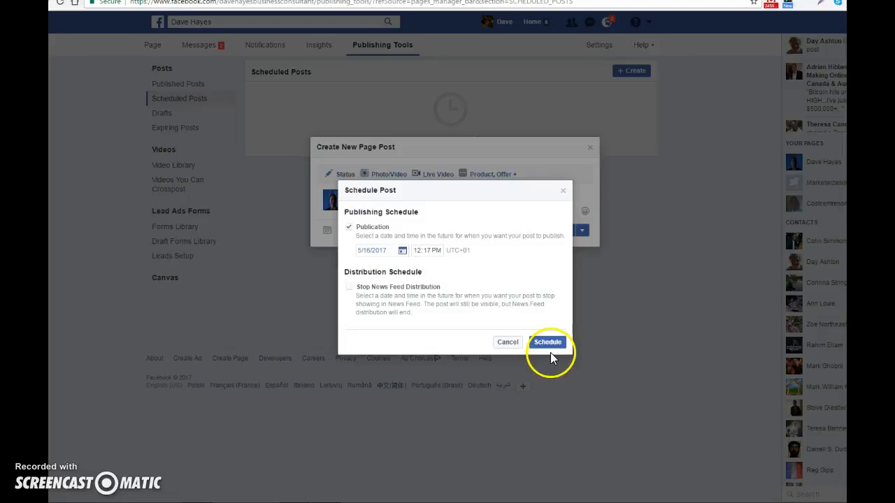
# Review the Publish, Backdate and Save Draft options, then close the post unpublished.
pyautogui.click(548, 342)
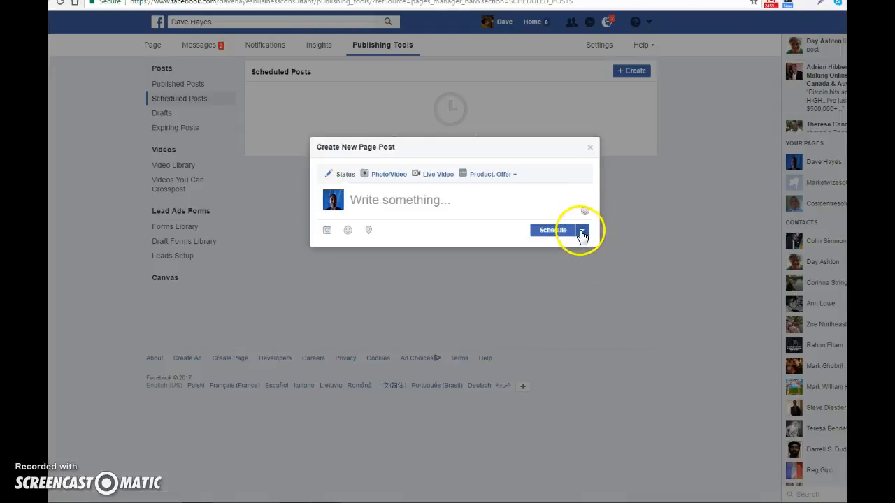
pyautogui.click(581, 230)
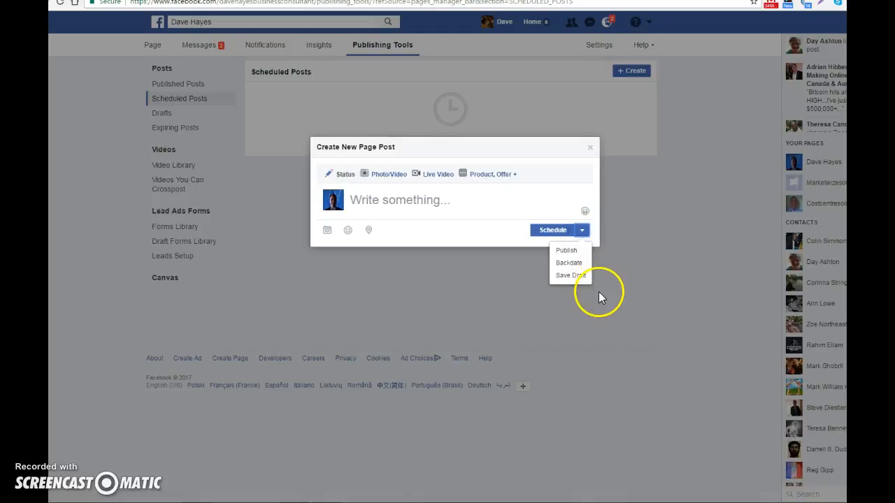
pyautogui.moveTo(585, 286)
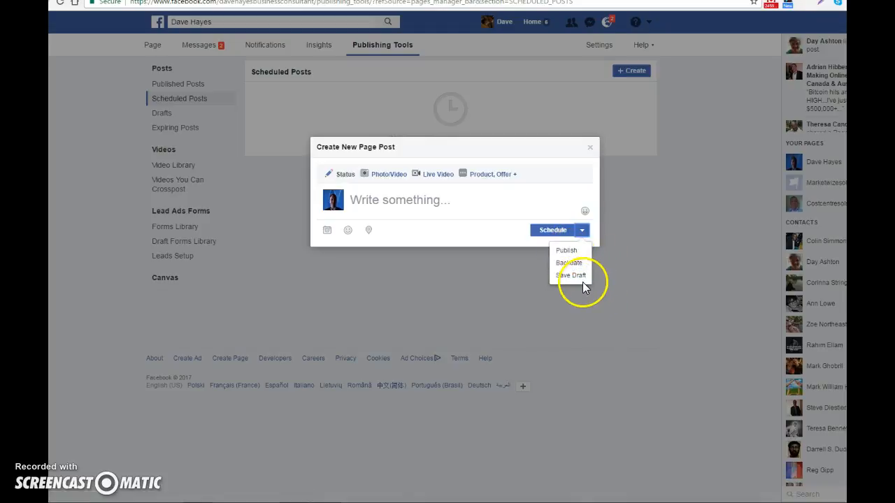
pyautogui.moveTo(617, 200)
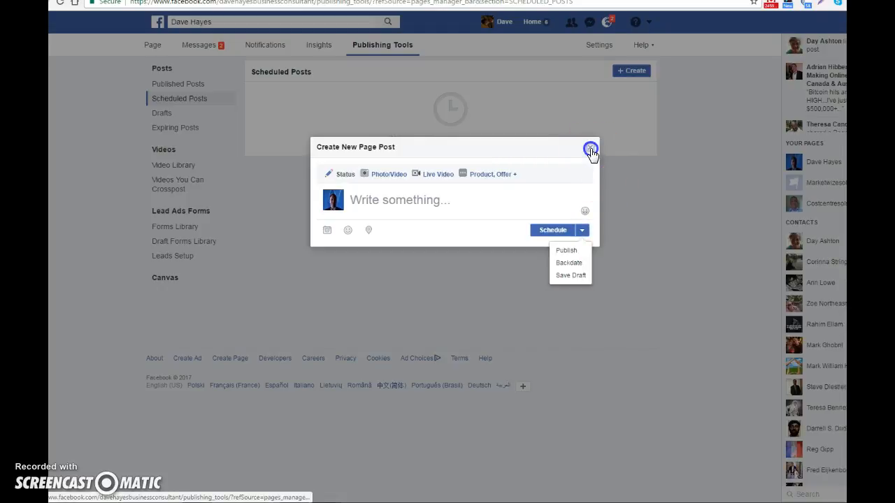
pyautogui.click(590, 148)
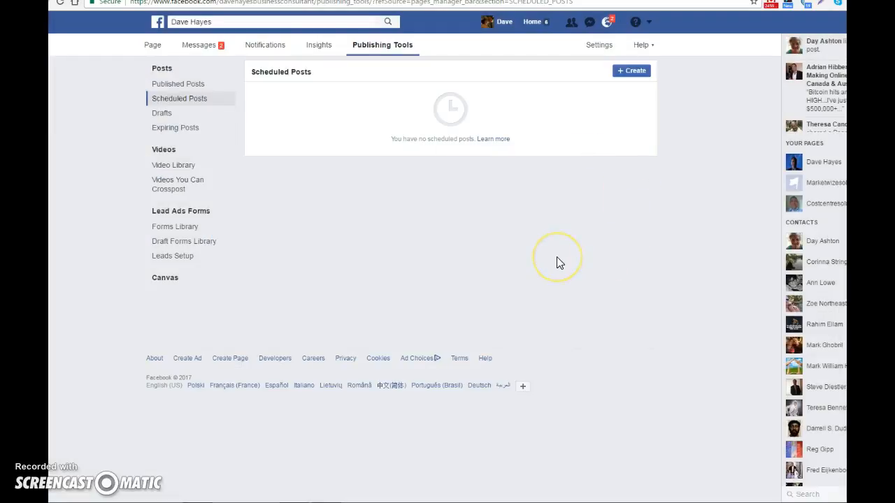
pyautogui.moveTo(559, 262)
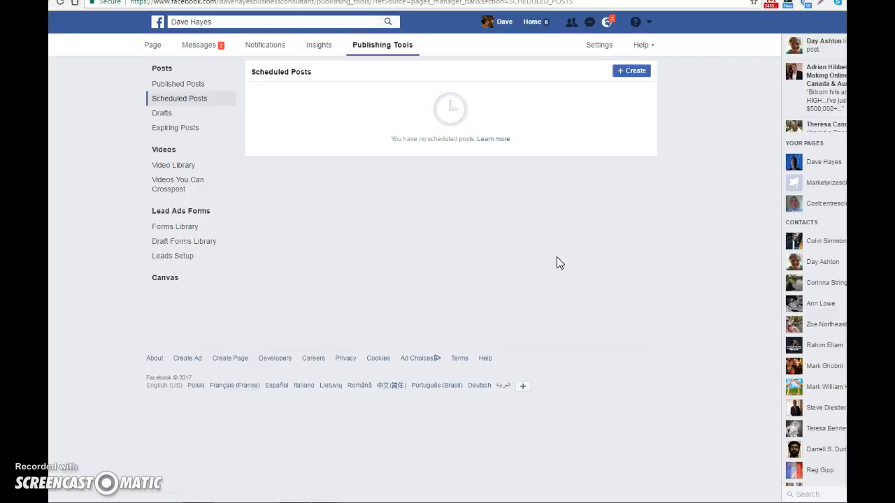
pyautogui.moveTo(103, 498)
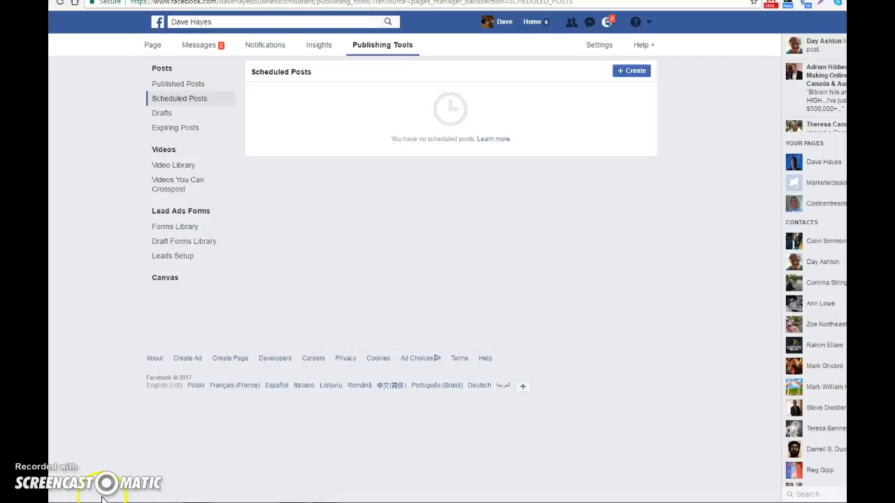